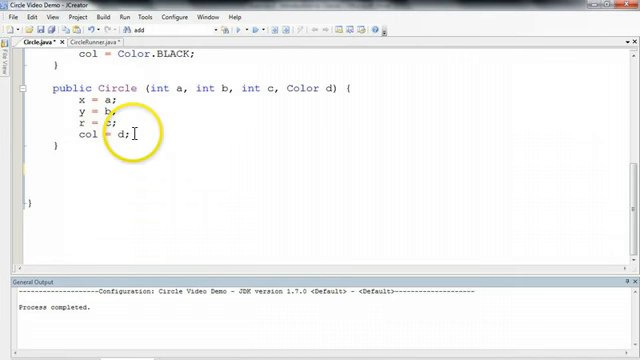
# - Write the Circle(Circle other) constructor header with body line 'x = other.x;'
pyautogui.write('public')
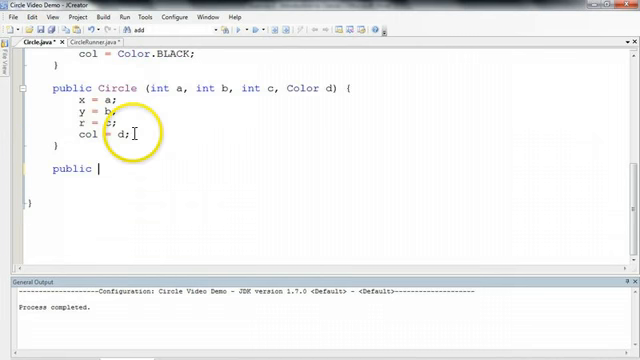
pyautogui.write('Cirlc')
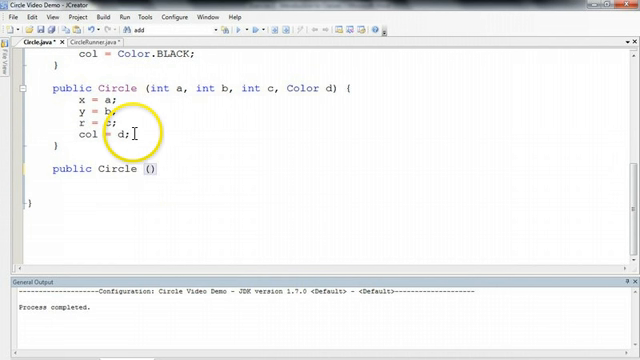
pyautogui.write('Circle other')
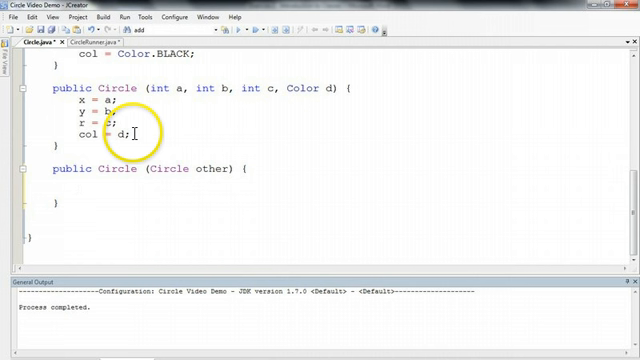
pyautogui.write('x')
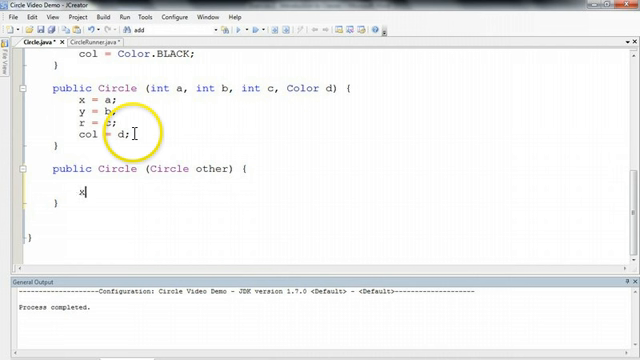
pyautogui.write('=')
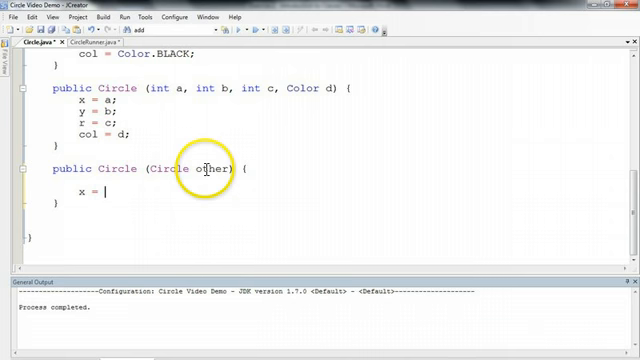
pyautogui.write('other.')
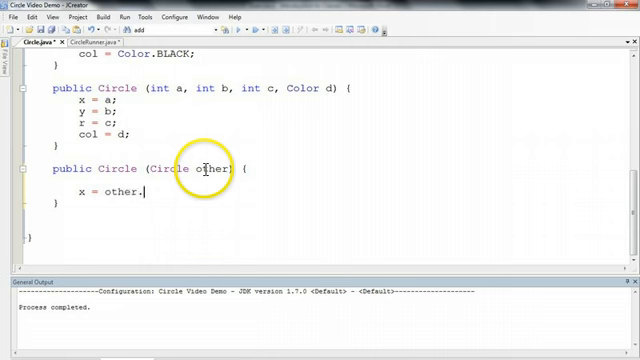
pyautogui.write('x;')
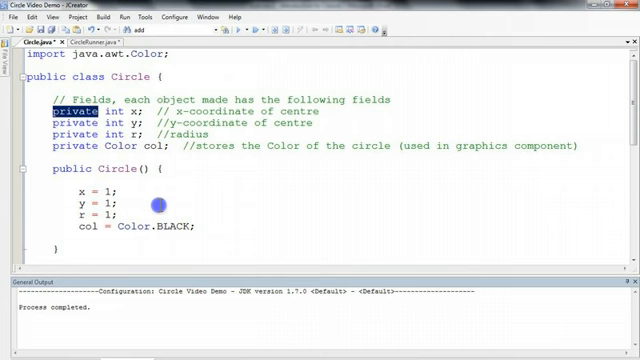
pyautogui.scroll(-3)
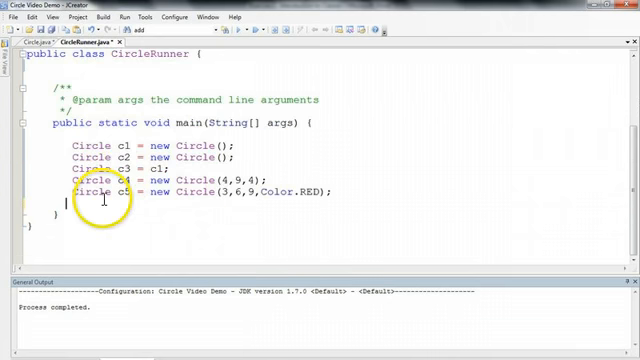
# - Add 'c1.x' to CircleRunner's main to test direct access to x
pyautogui.write('c1.x')
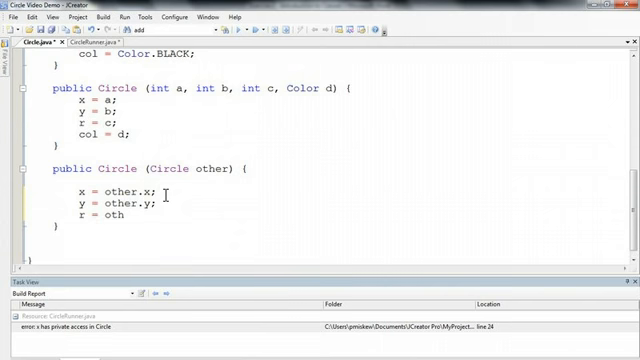
# - Add 'r = other.r;' and 'col = other.col' to the copy constructor
pyautogui.write('her.r;')
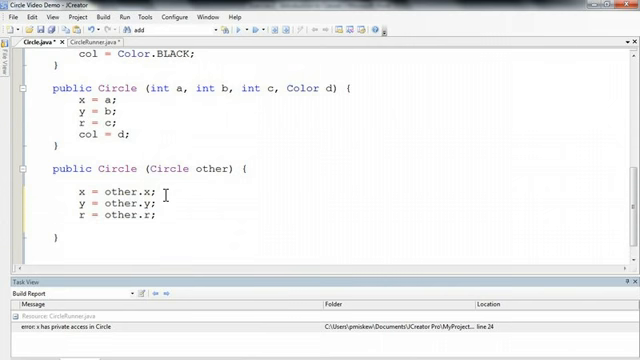
pyautogui.write('col = other.col')
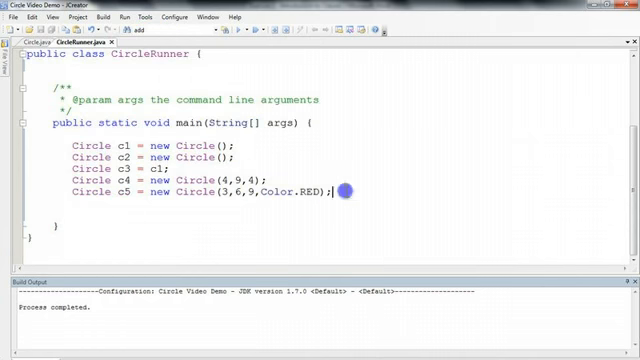
# - Type 'Circle c6 = new Circle()' below c5 in CircleRunner
pyautogui.write('Circle c6')
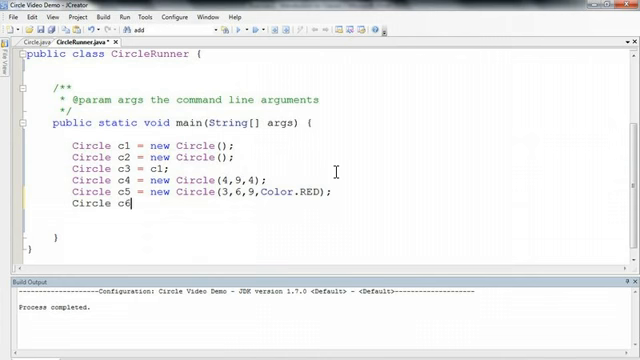
pyautogui.write('= new')
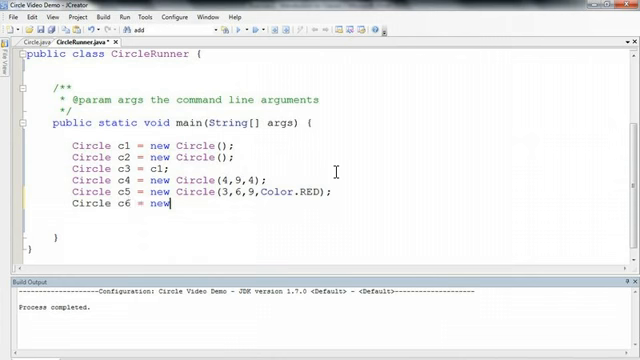
pyautogui.write('Circle()')
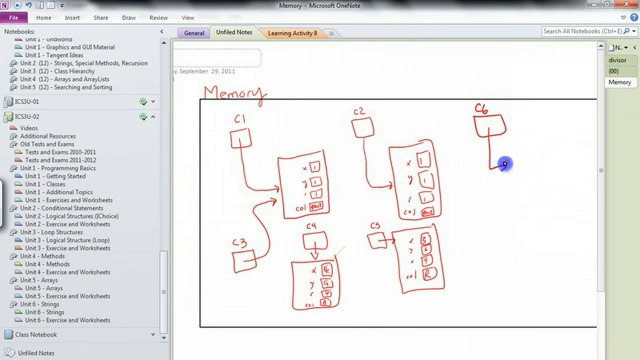
# - Draw the arrow from the c6 box in the OneNote Memory diagram
pyautogui.moveTo(508, 165); pyautogui.dragTo(565, 225)
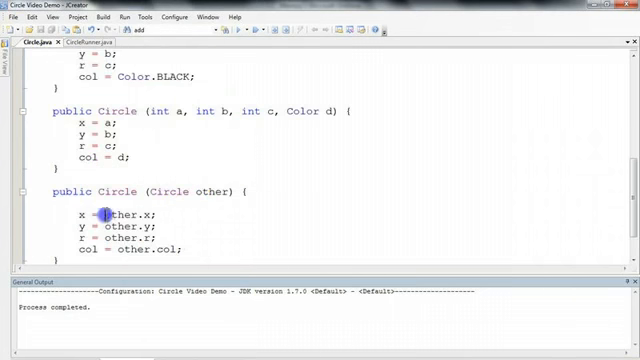
# - Highlight 'other' in the x copy line, then pass c5 into c6's constructor
pyautogui.doubleClick(130, 217)
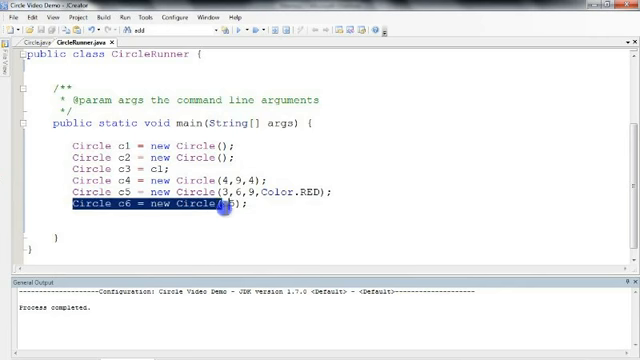
pyautogui.write('c5')
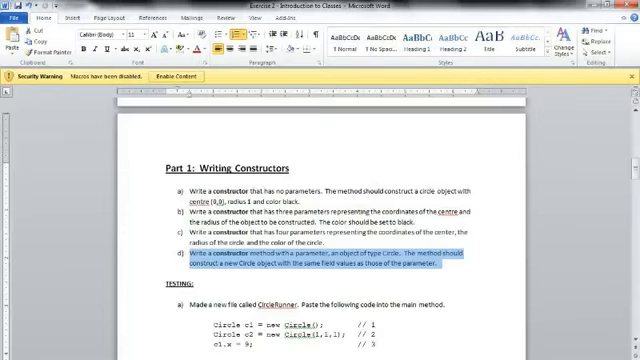
# - Scroll the Word exercise sheet down to the copy-constructor part d
pyautogui.scroll(-3)
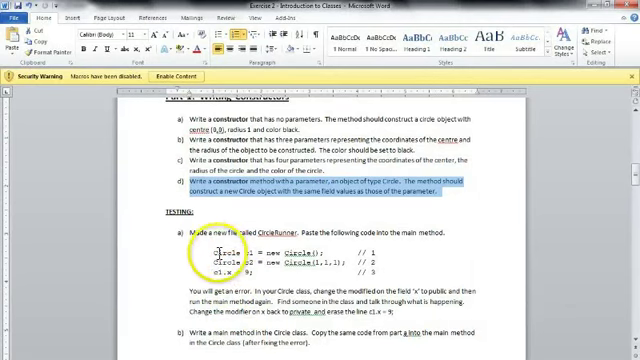